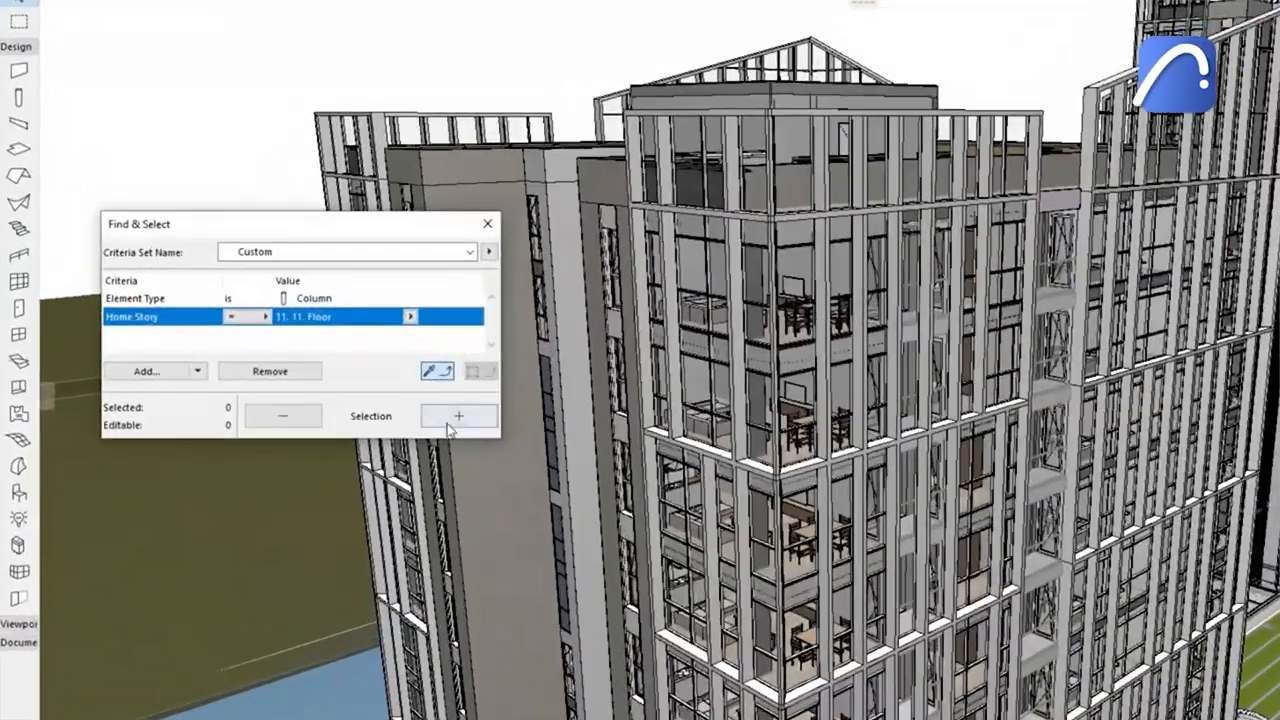
# Add the floor 11 columns to the selection, then exclude walls in the 3D filter and apply it
pyautogui.click(458, 416)
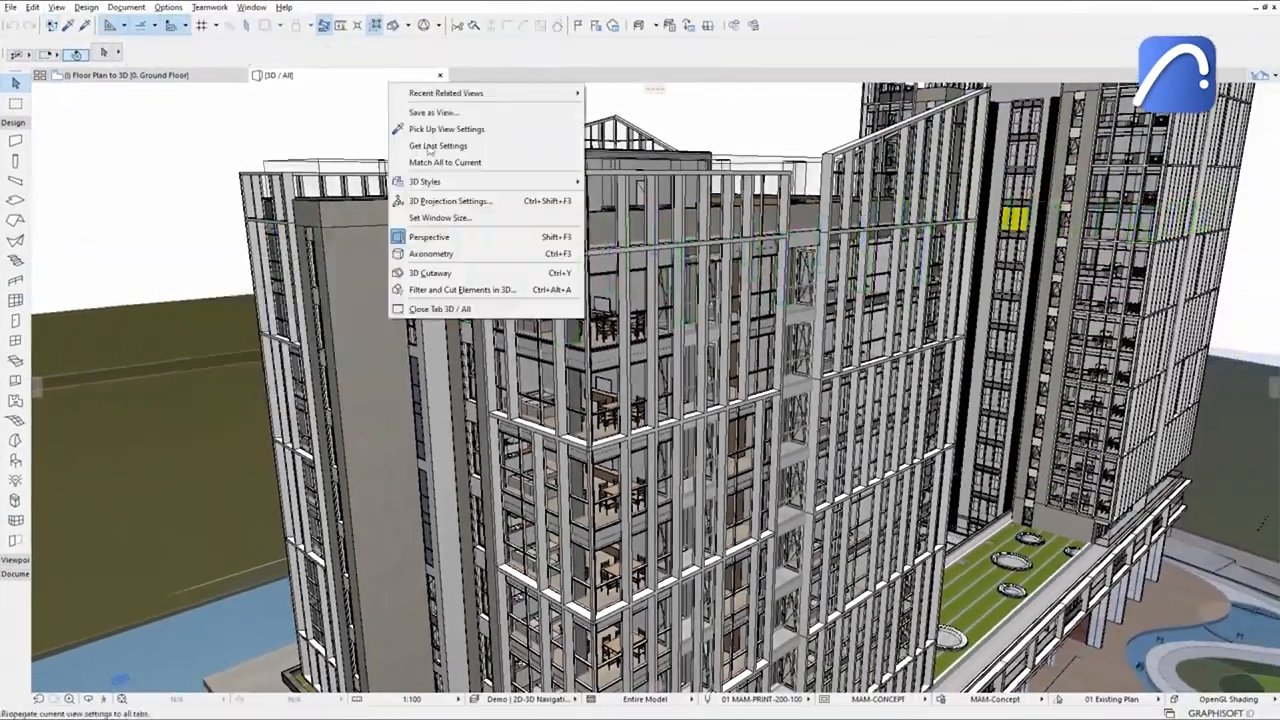
pyautogui.click(462, 288)
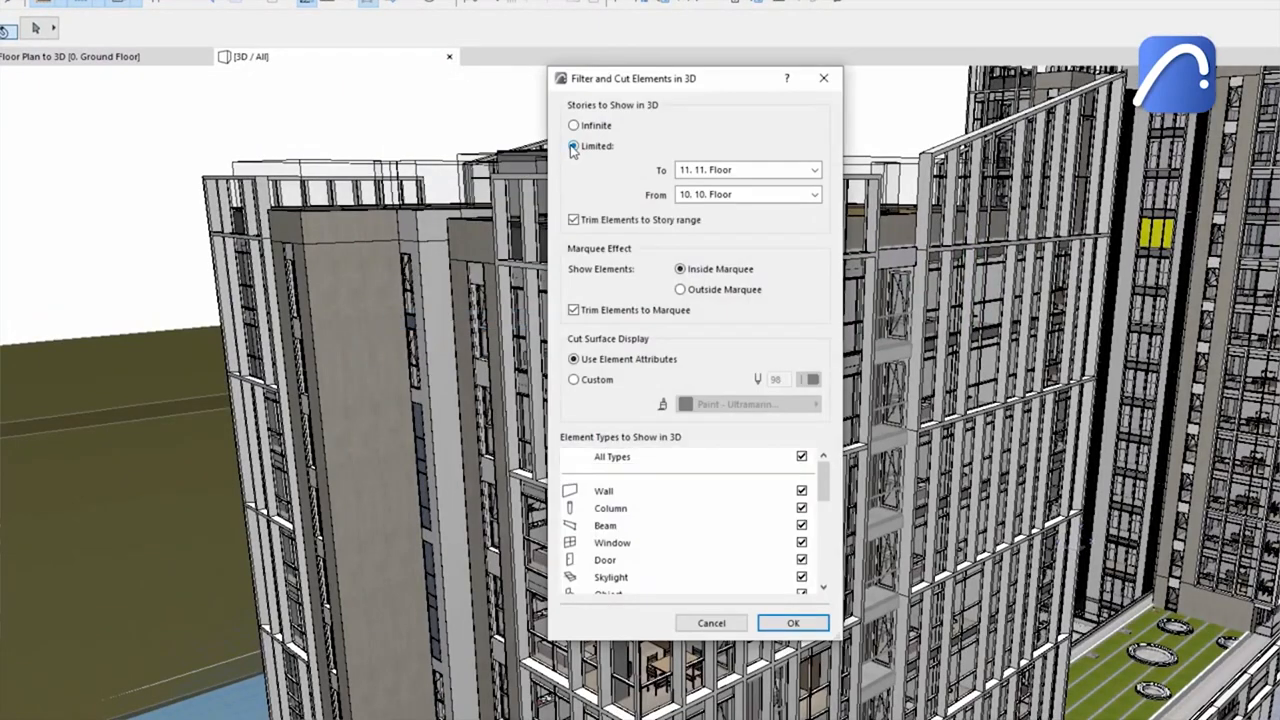
pyautogui.click(800, 456)
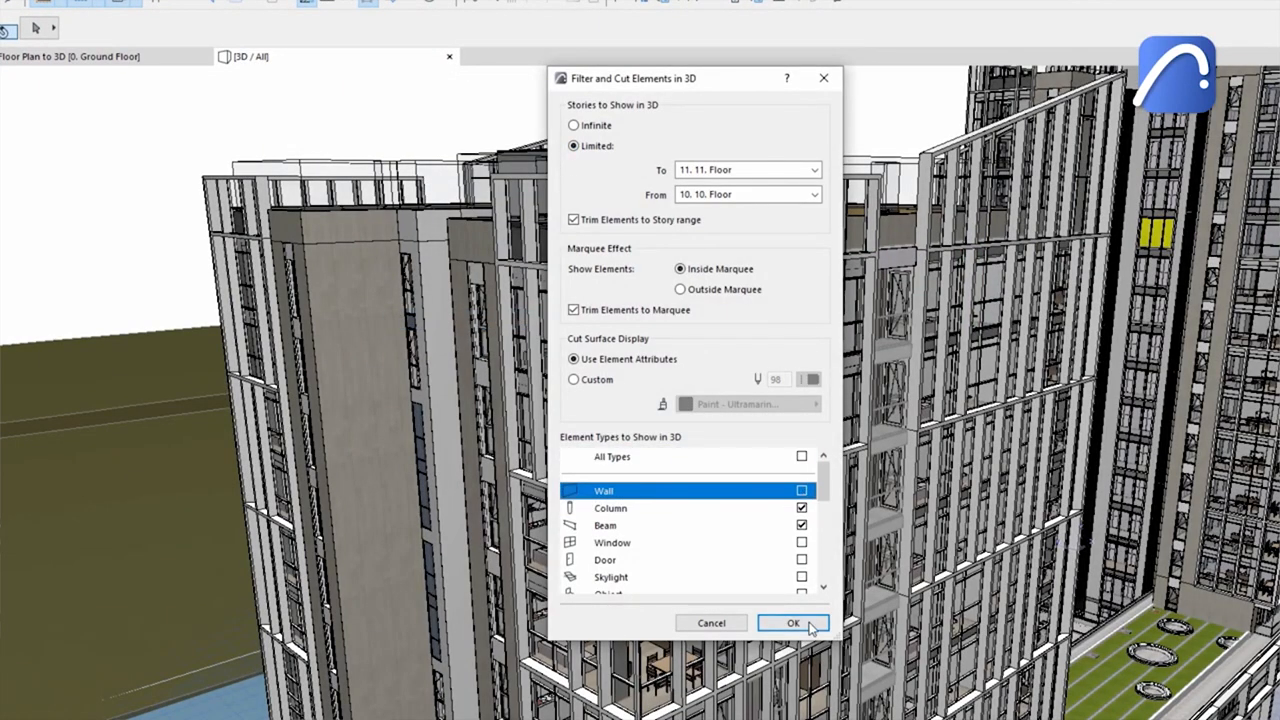
pyautogui.click(792, 624)
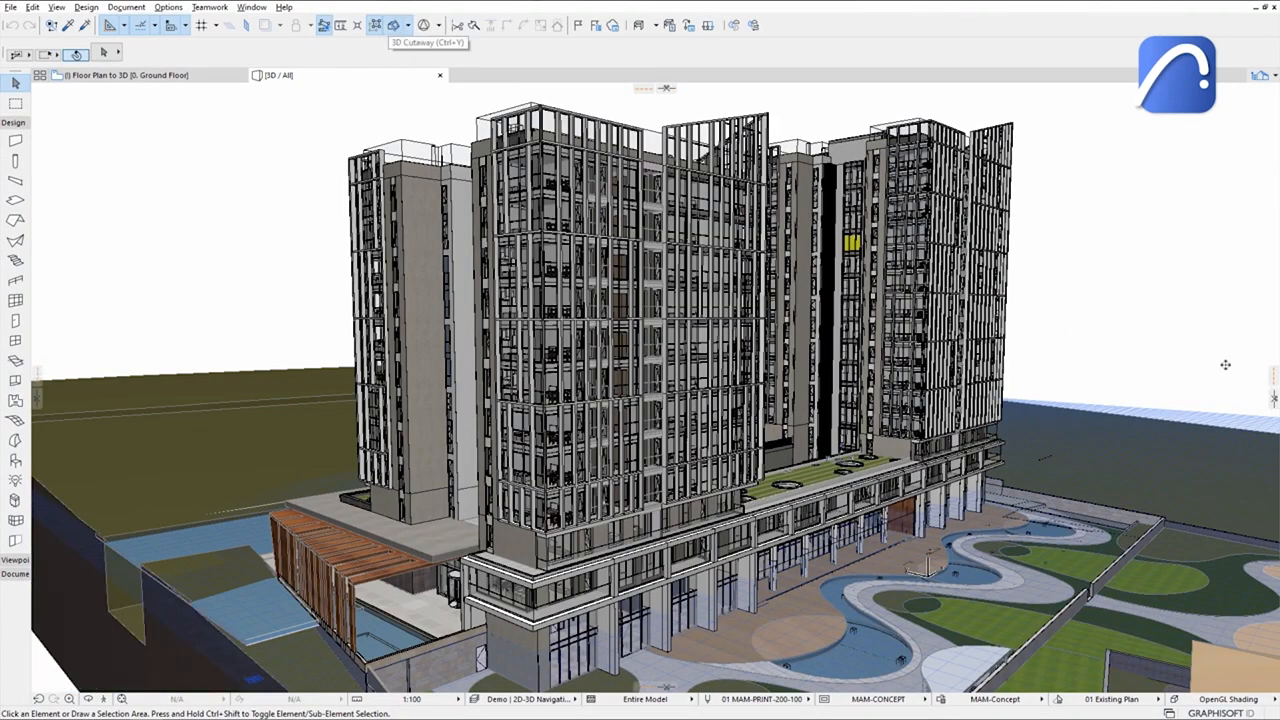
# Switch to the villa project and show its Ground Floor plan with the dining and living area
pyautogui.click(376, 24)
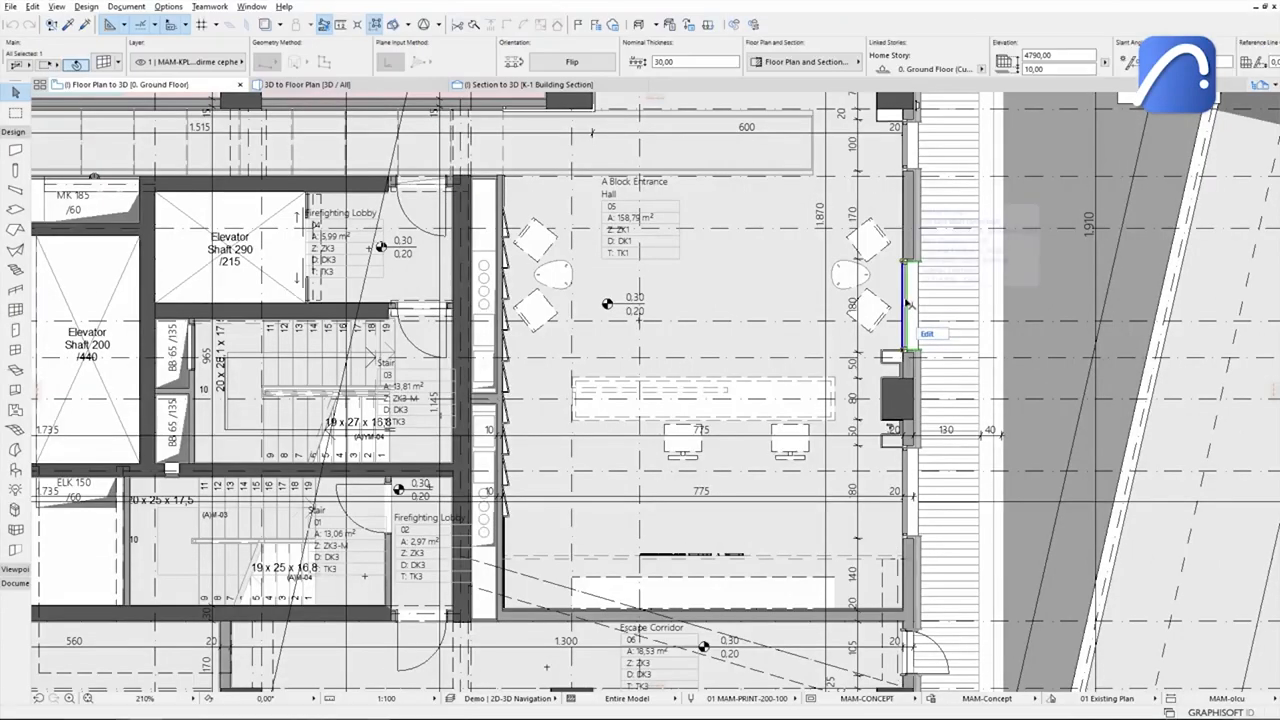
pyautogui.rightClick(904, 300)
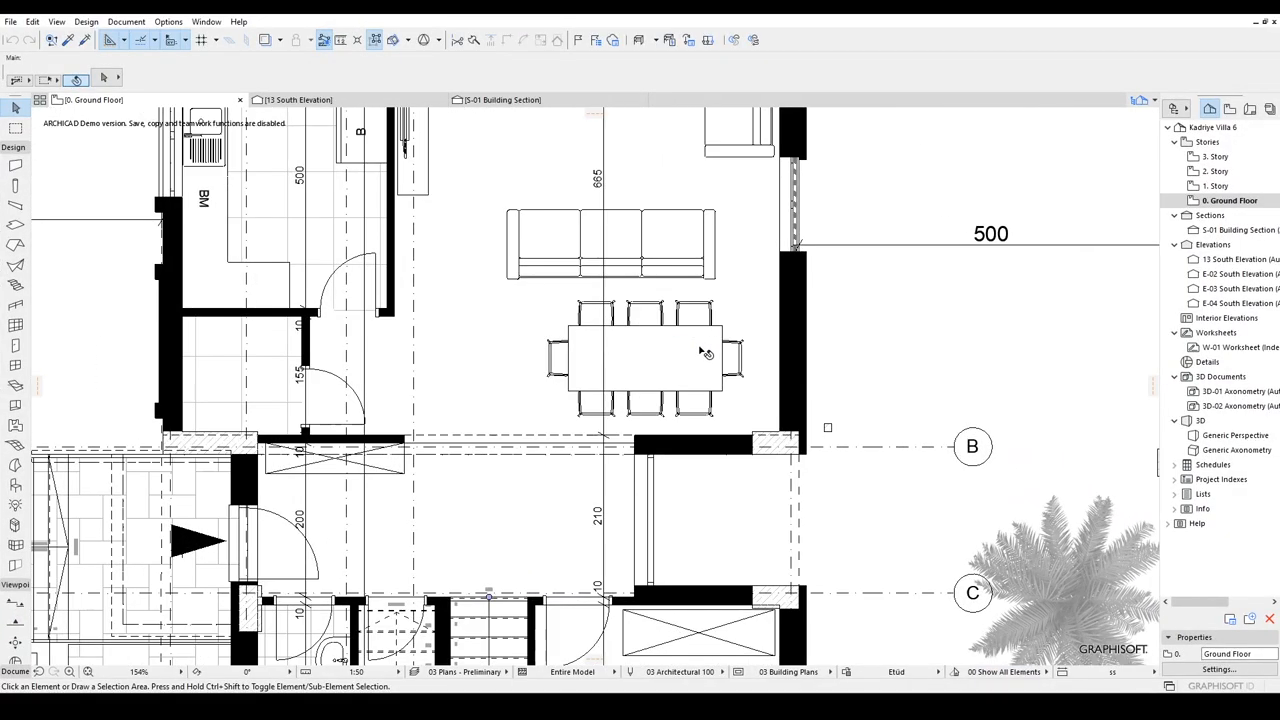
# Select the living-room sofa, show it selected in 3D, then return to the floor plan keeping it selected
pyautogui.click(610, 244)
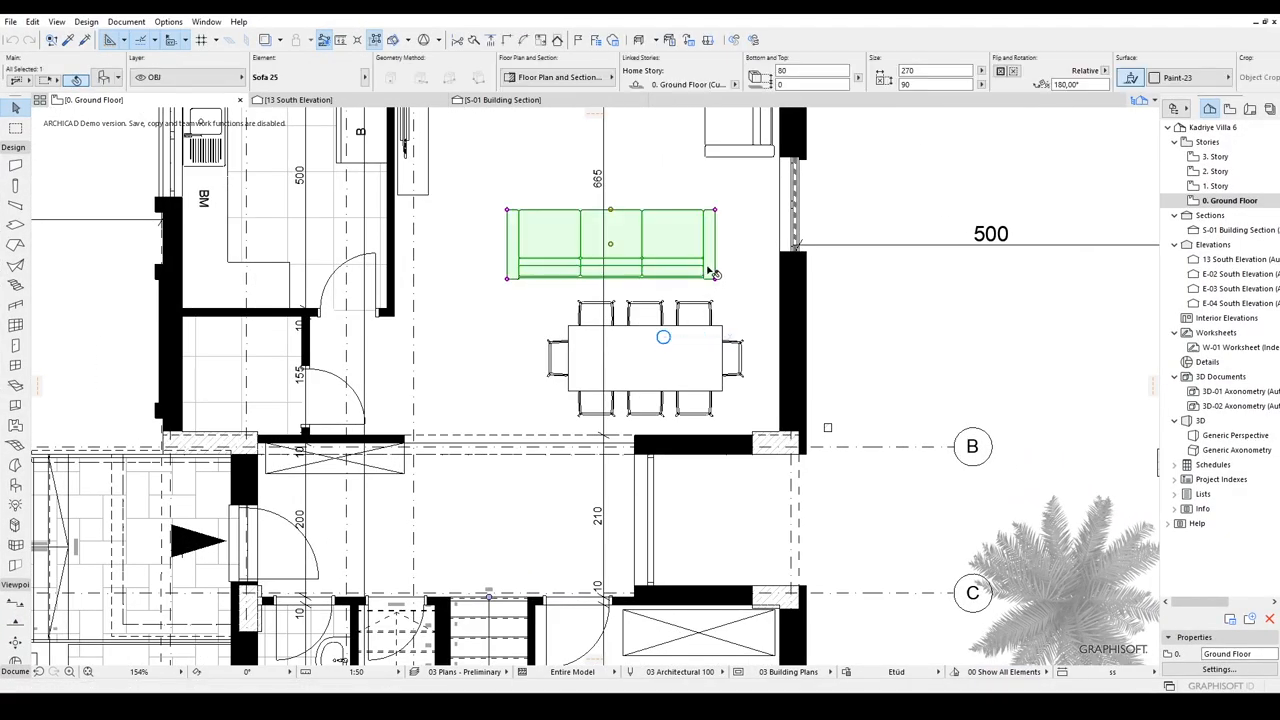
pyautogui.rightClick(710, 272)
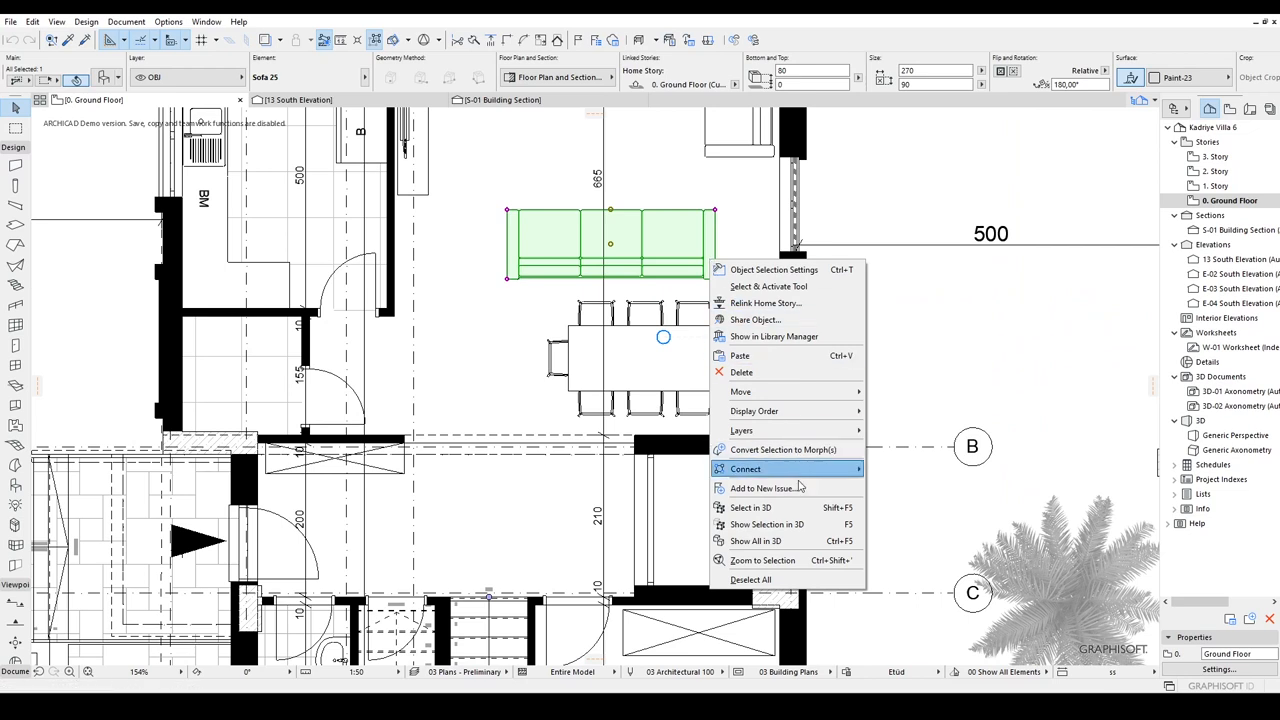
pyautogui.moveTo(784, 524)
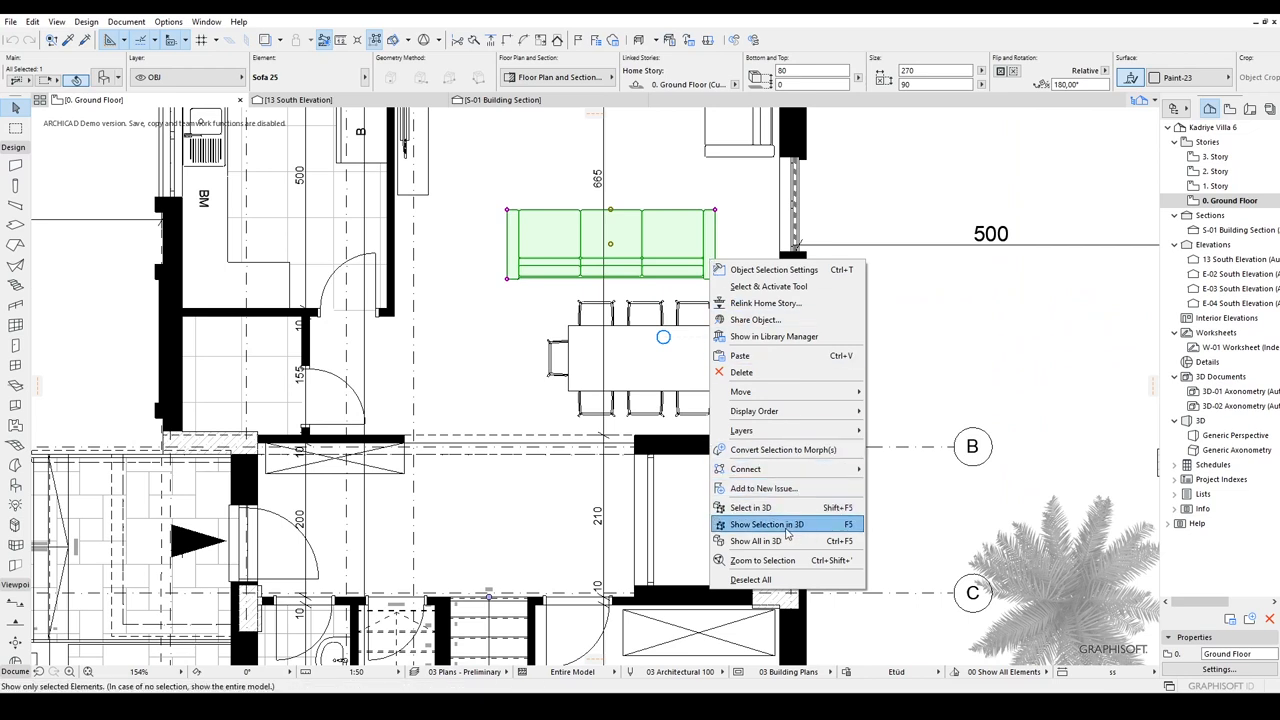
pyautogui.moveTo(750, 508)
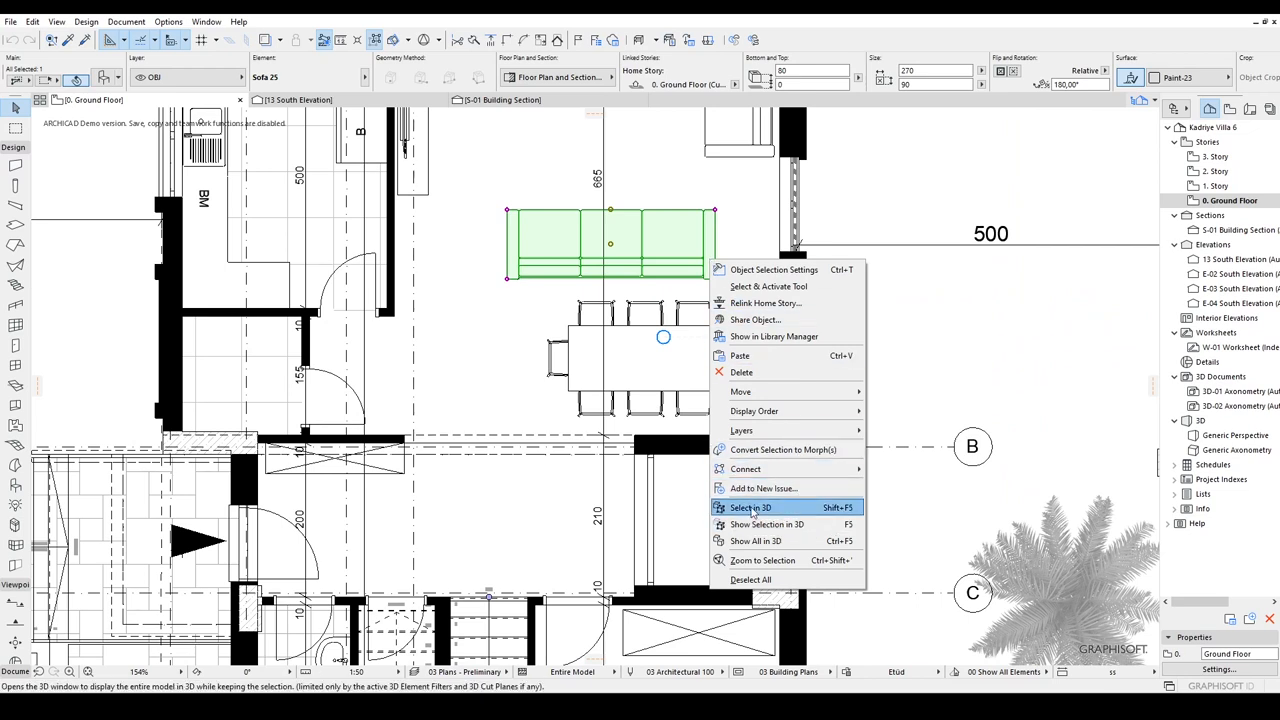
pyautogui.click(768, 524)
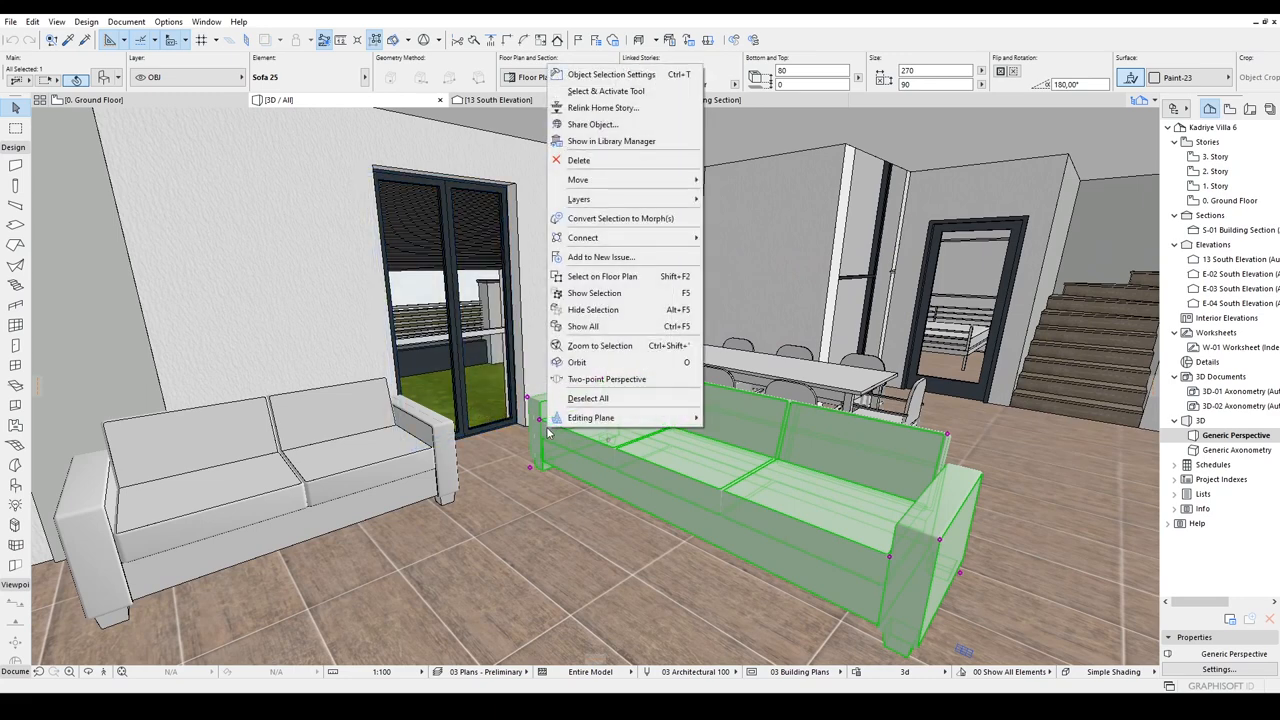
pyautogui.moveTo(624, 276)
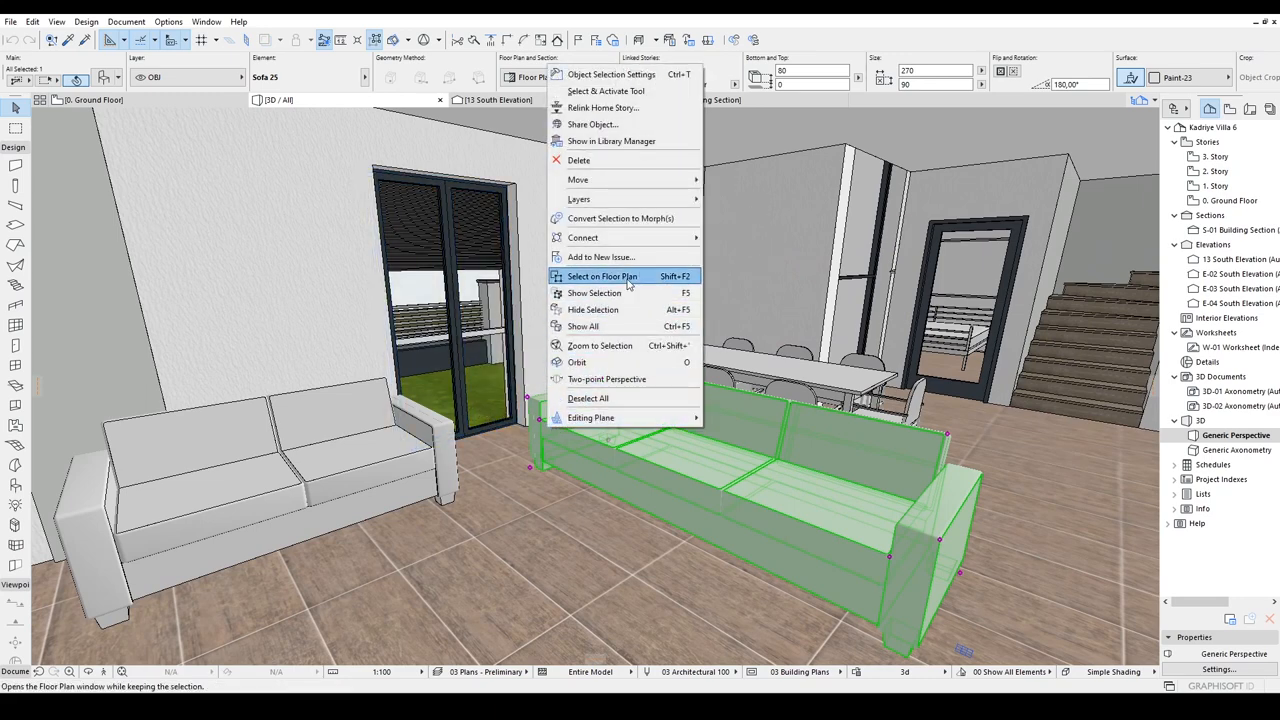
pyautogui.click(602, 276)
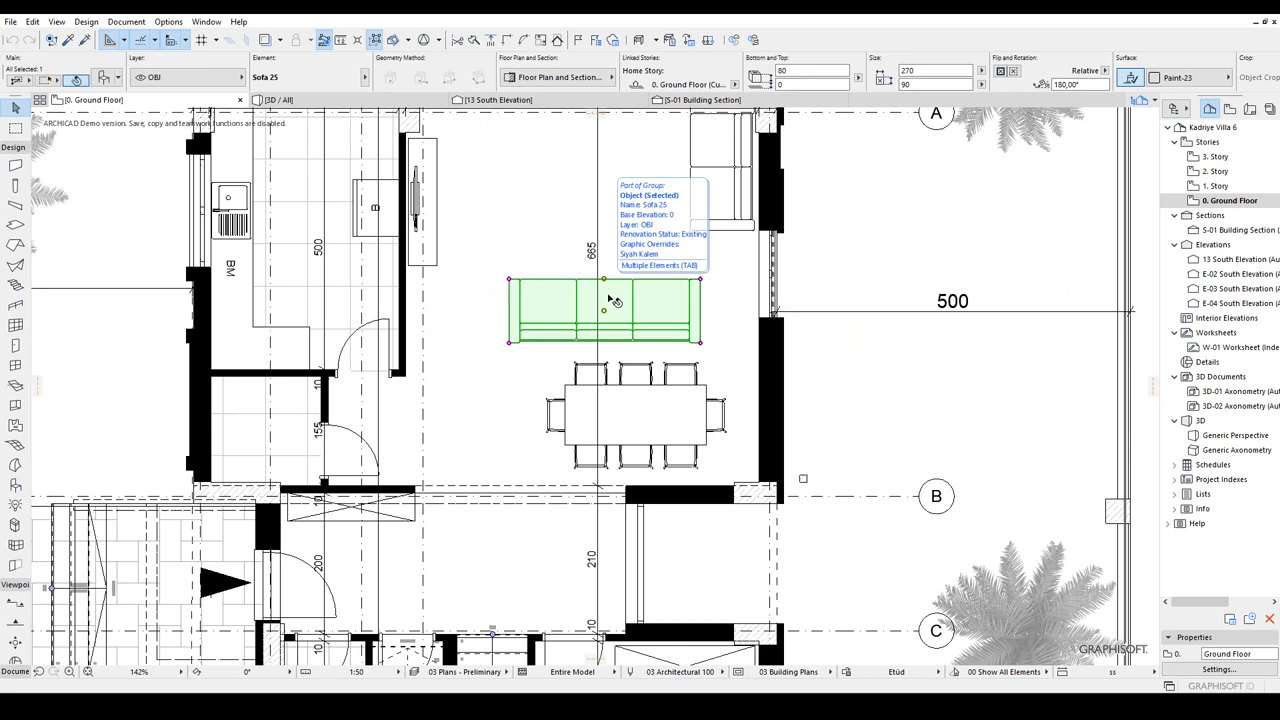
# Select the dining table, show it in 3D, then jump back to it selected on the ground floor plan
pyautogui.click(636, 412)
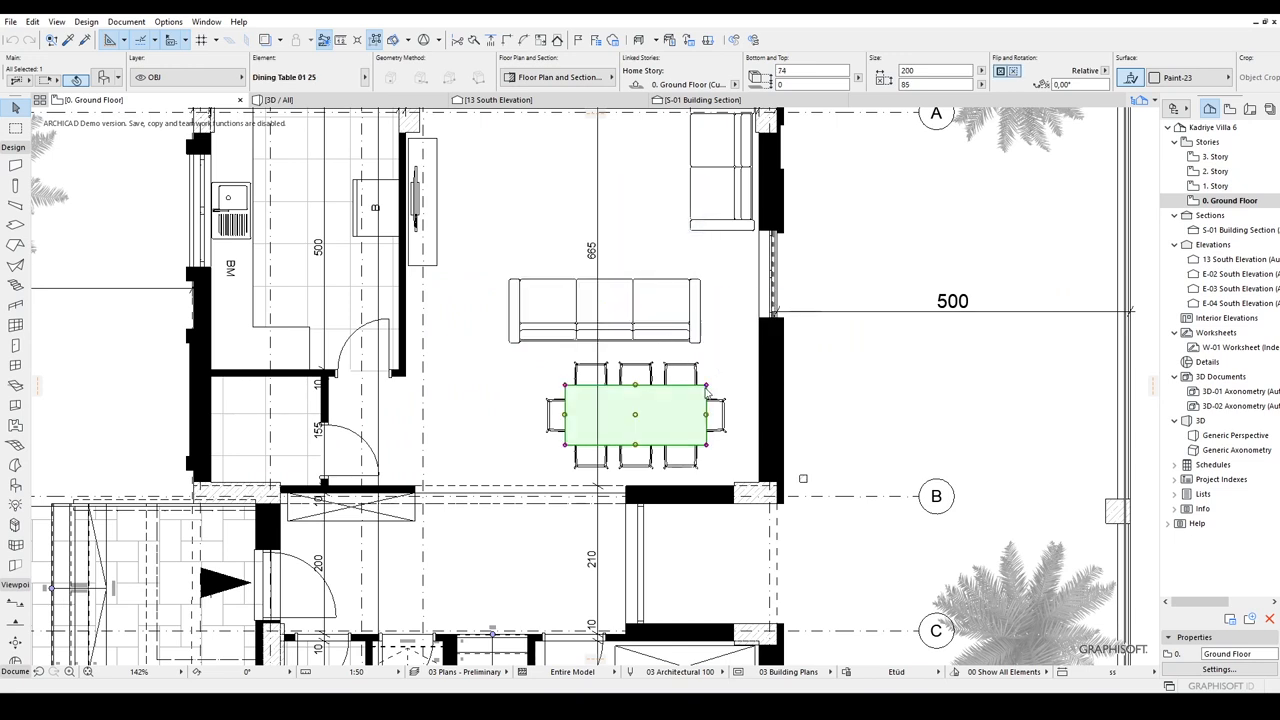
pyautogui.rightClick(636, 414)
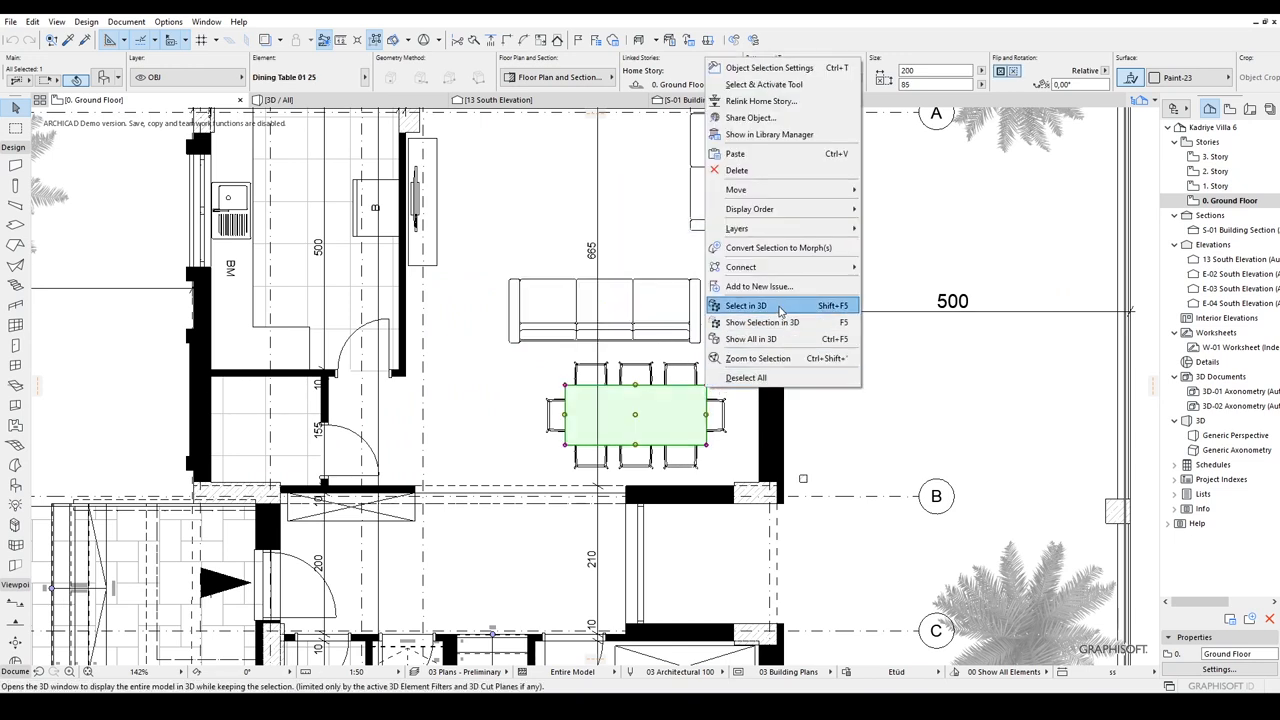
pyautogui.click(762, 322)
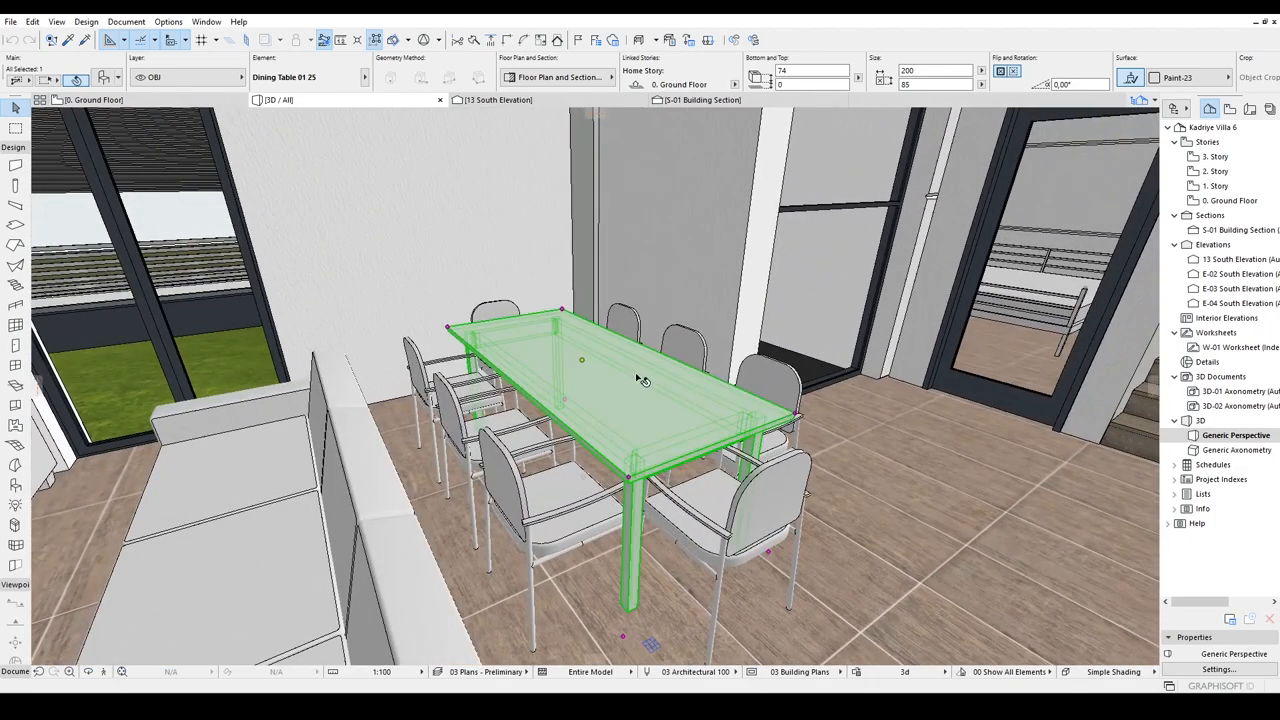
pyautogui.rightClick(642, 378)
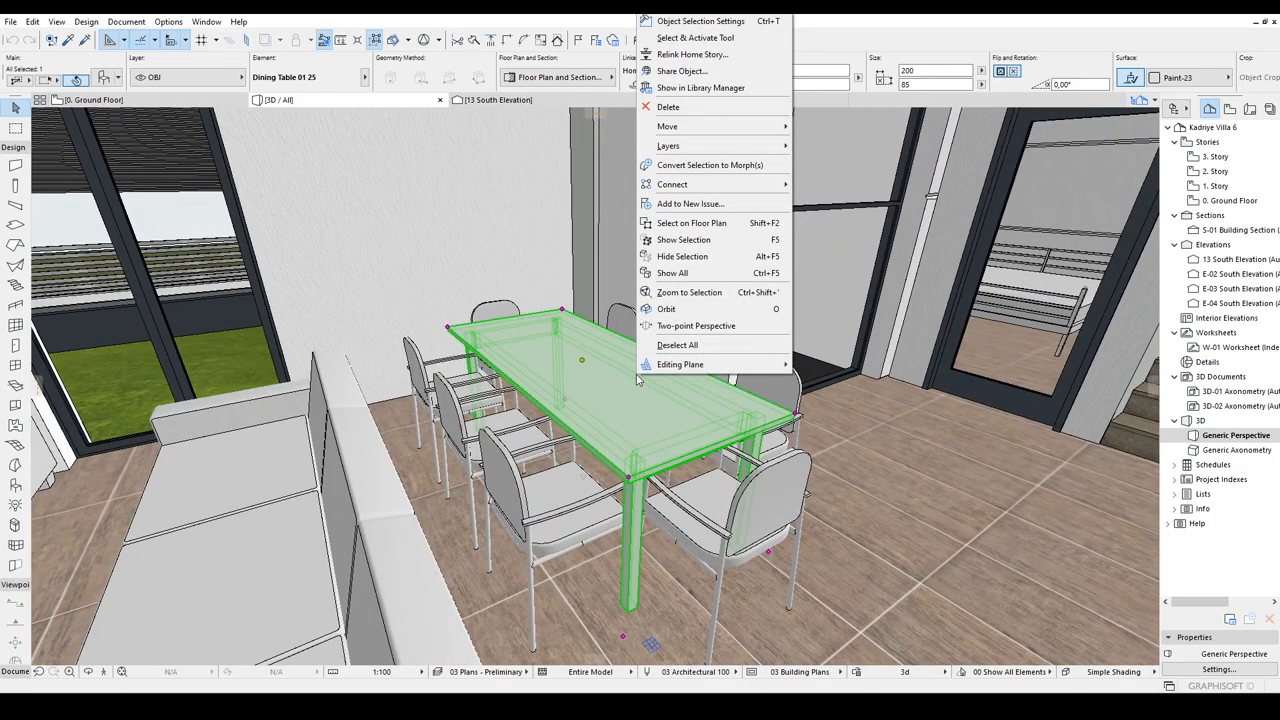
pyautogui.moveTo(684, 256)
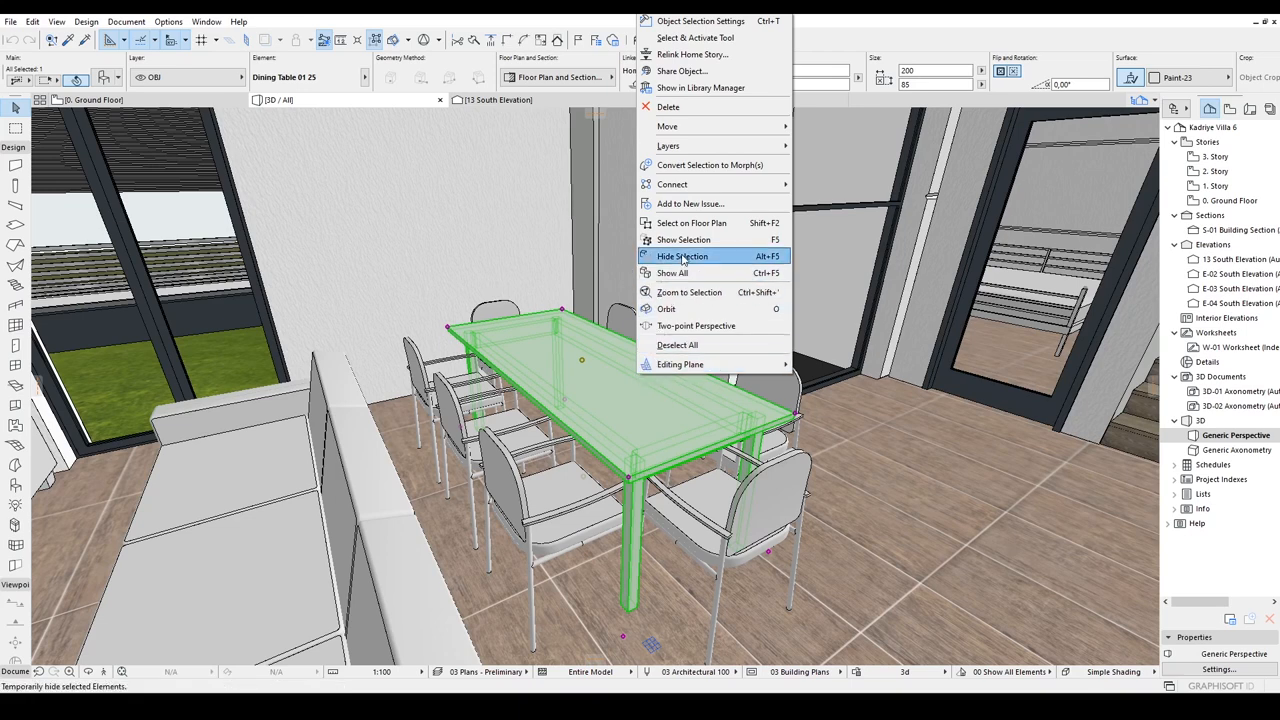
pyautogui.click(682, 256)
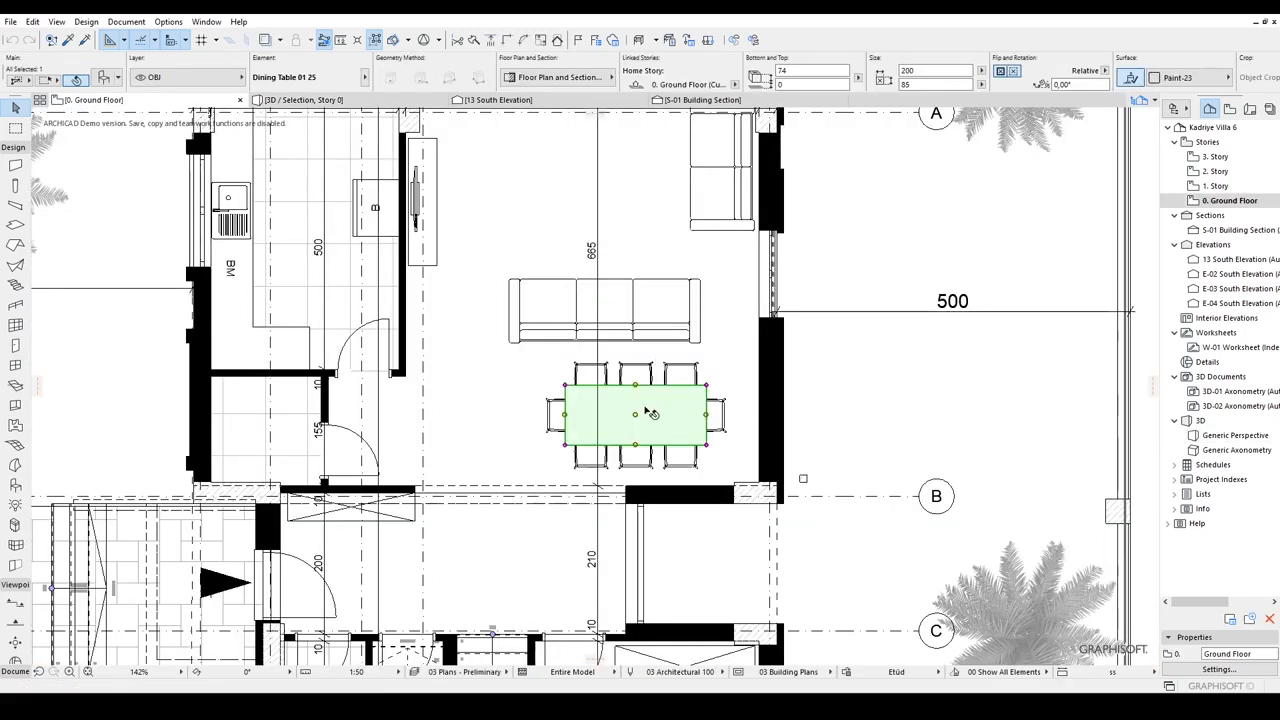
pyautogui.scroll(3)
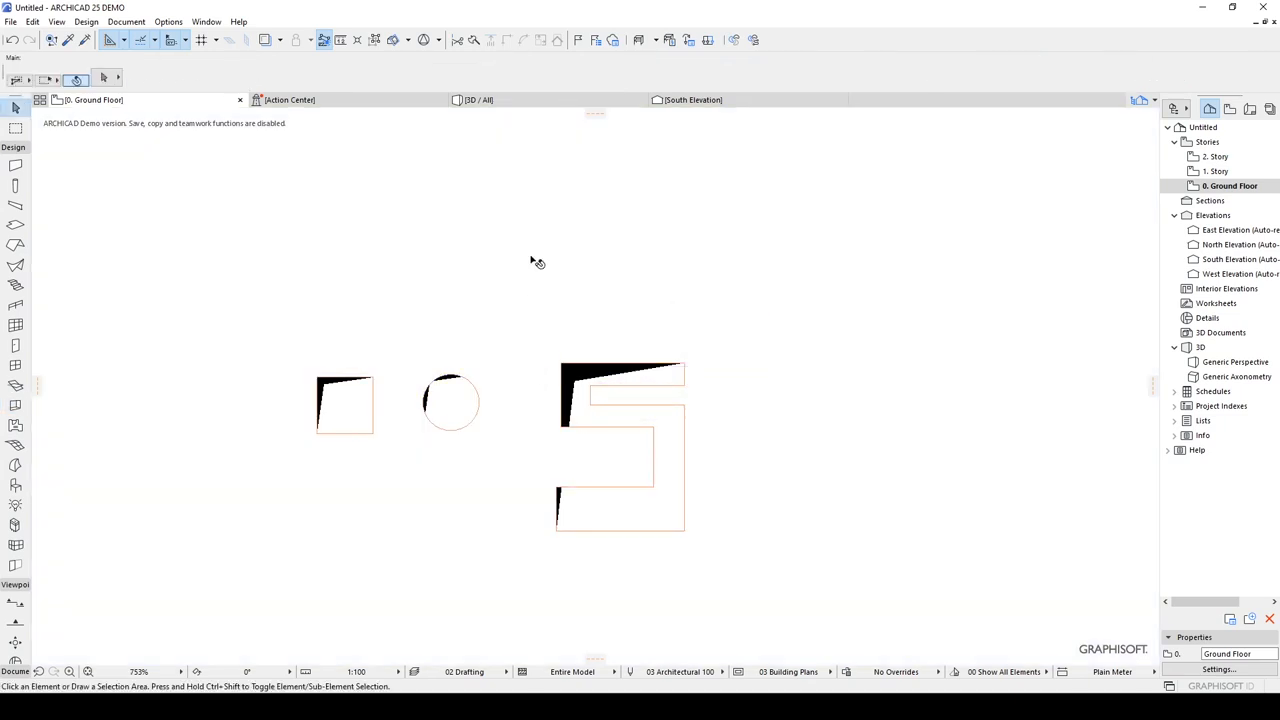
# Show the slab openings in 3D and bend the U-shaped opening's end edge into a curve
pyautogui.click(480, 100)
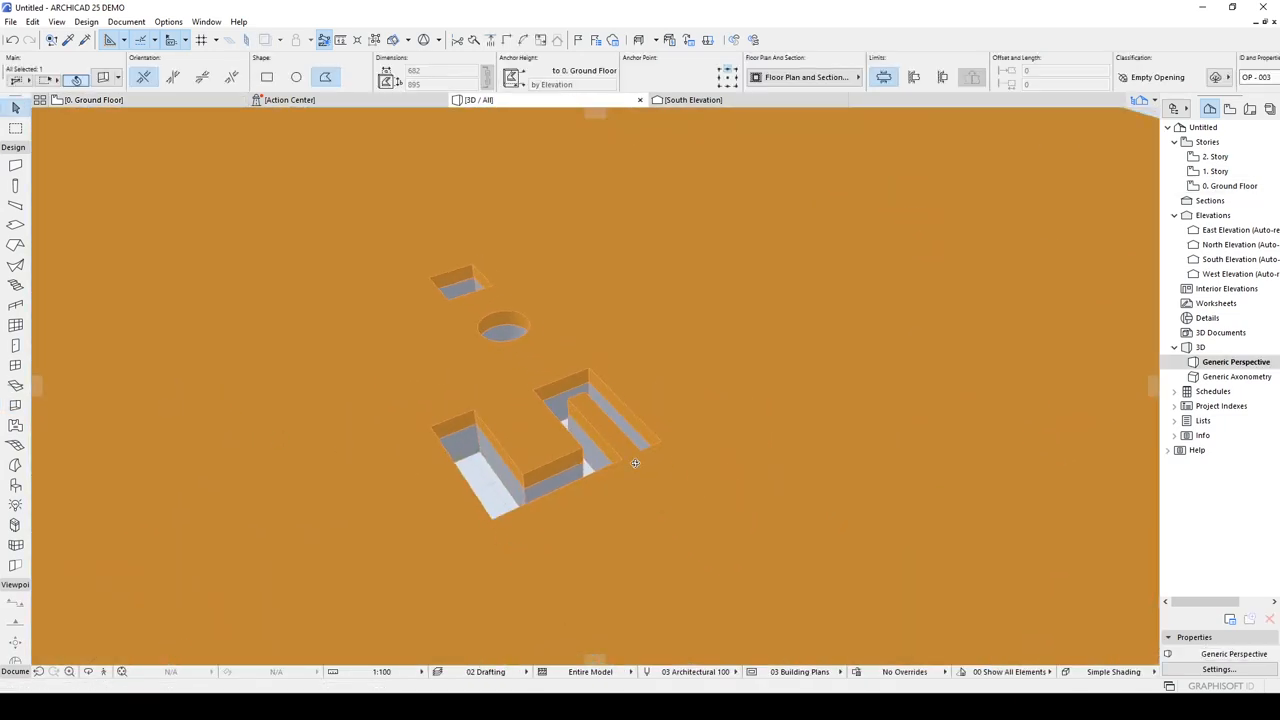
pyautogui.click(560, 440)
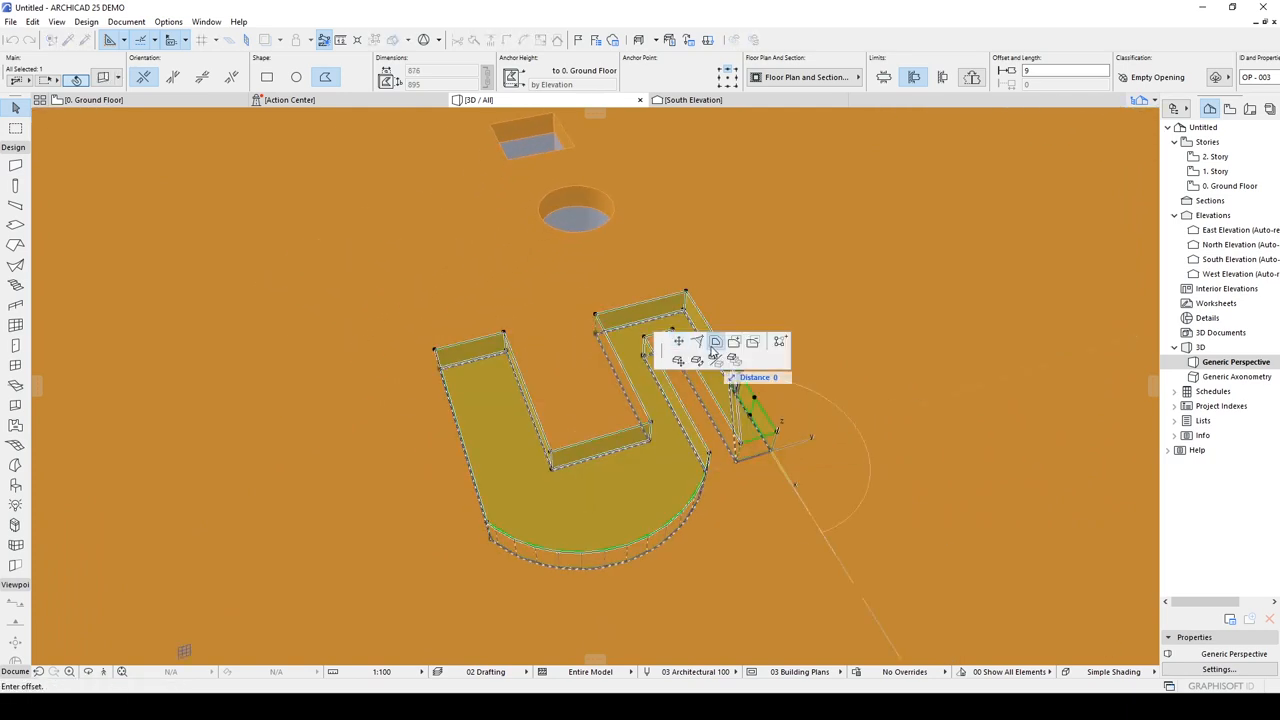
pyautogui.click(716, 340)
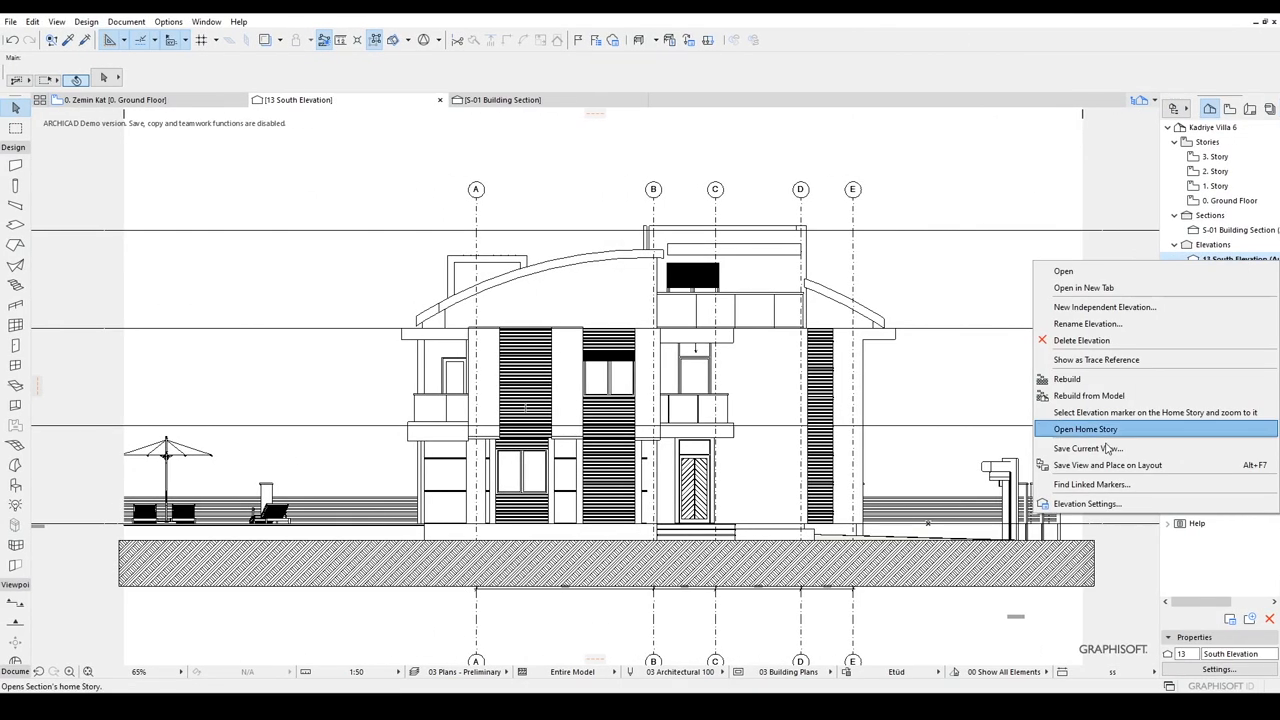
# Set the South Elevation's uncut surfaces to shaded colour, then to shaded texture fill
pyautogui.click(1086, 504)
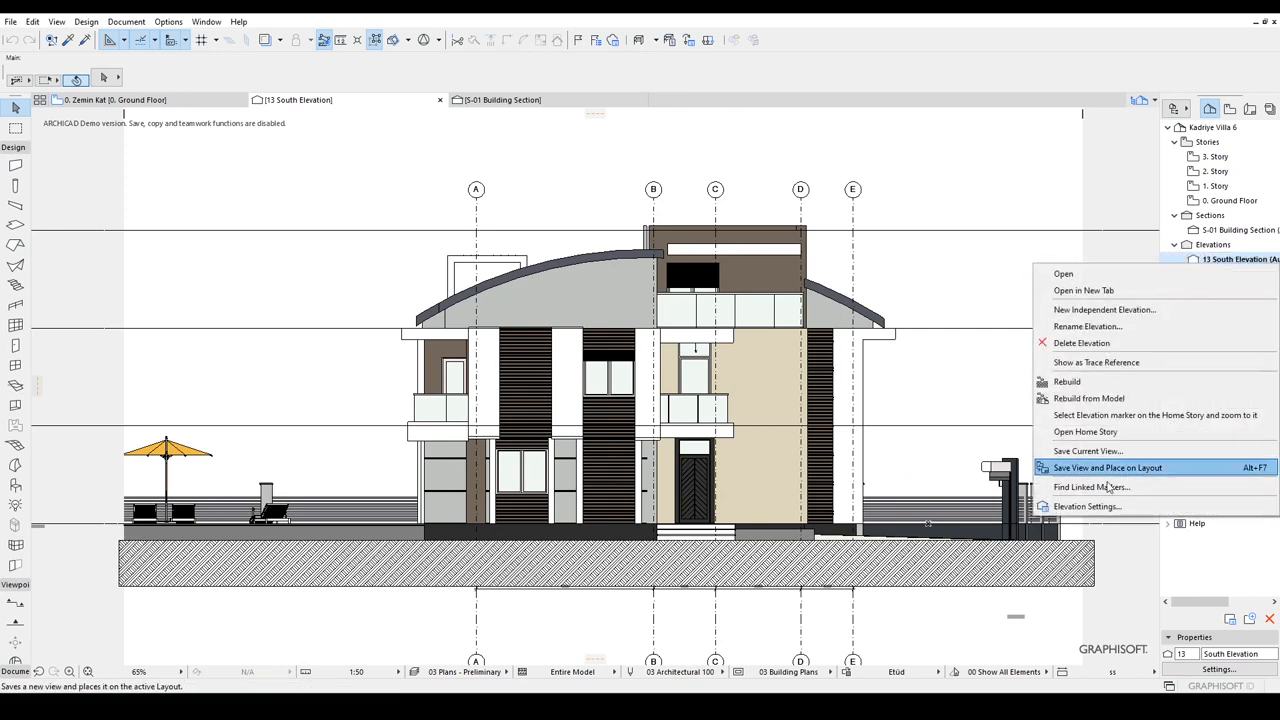
pyautogui.click(1088, 506)
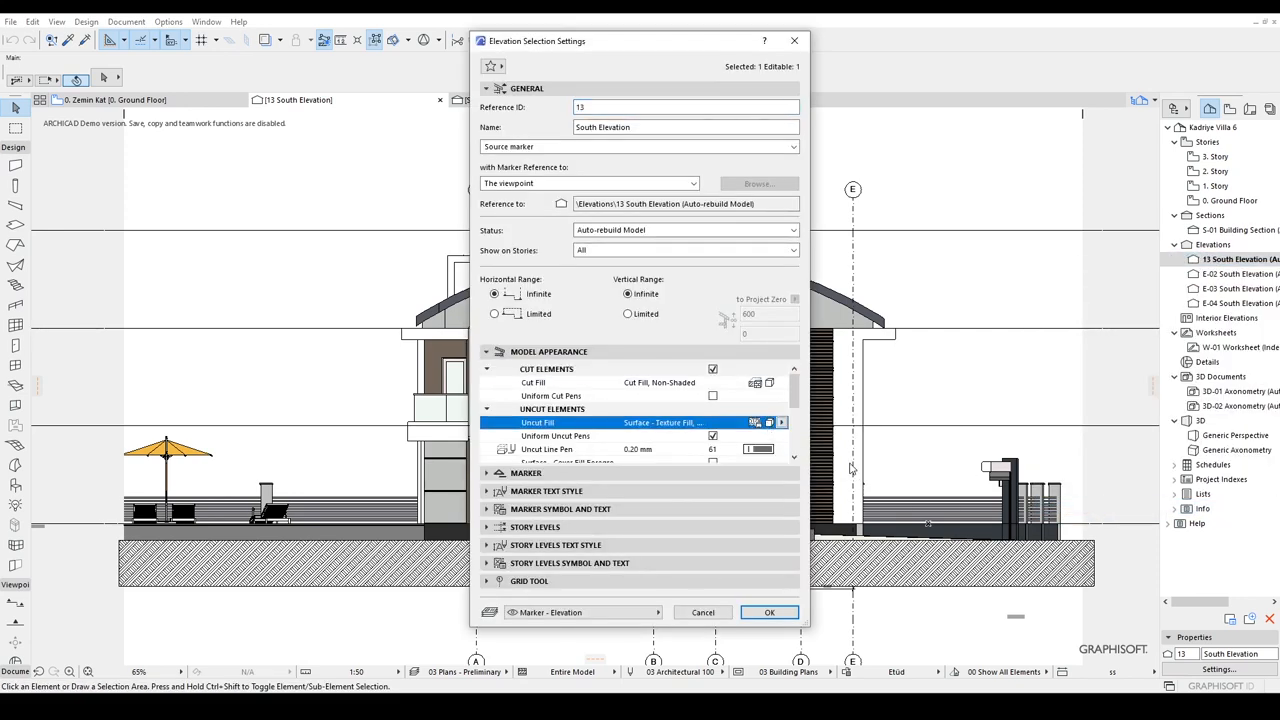
pyautogui.click(768, 612)
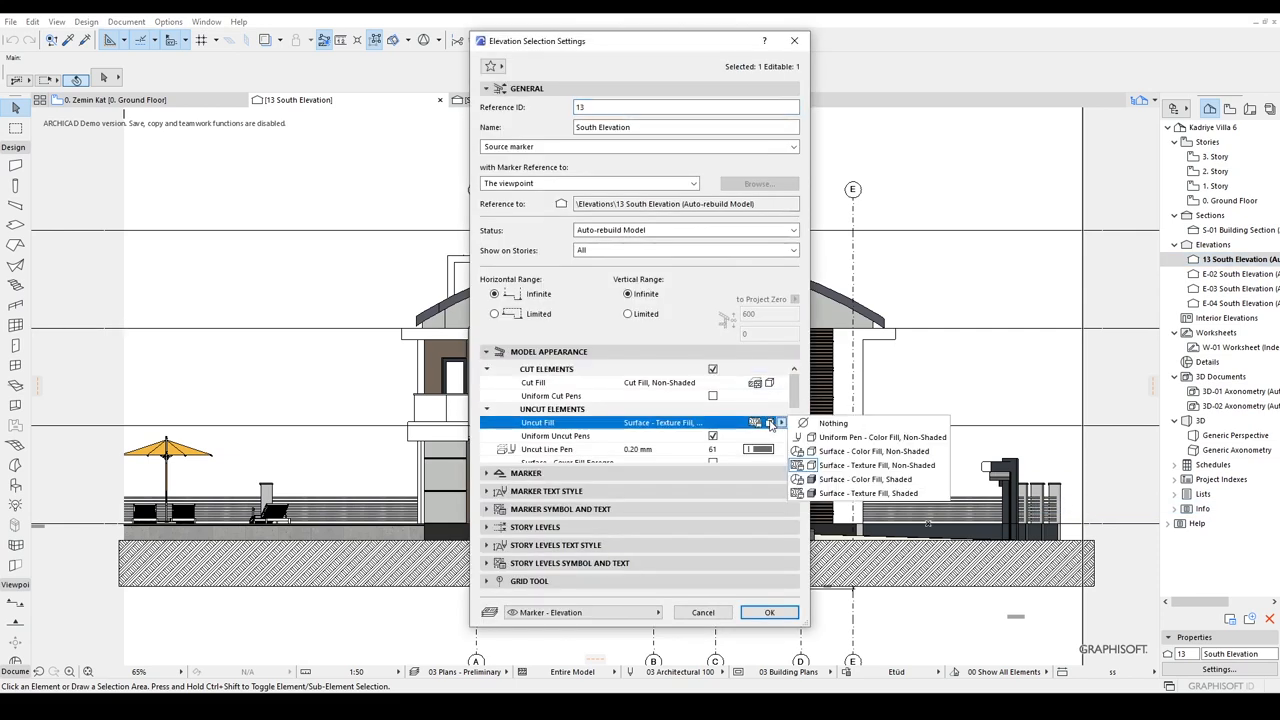
pyautogui.click(768, 612)
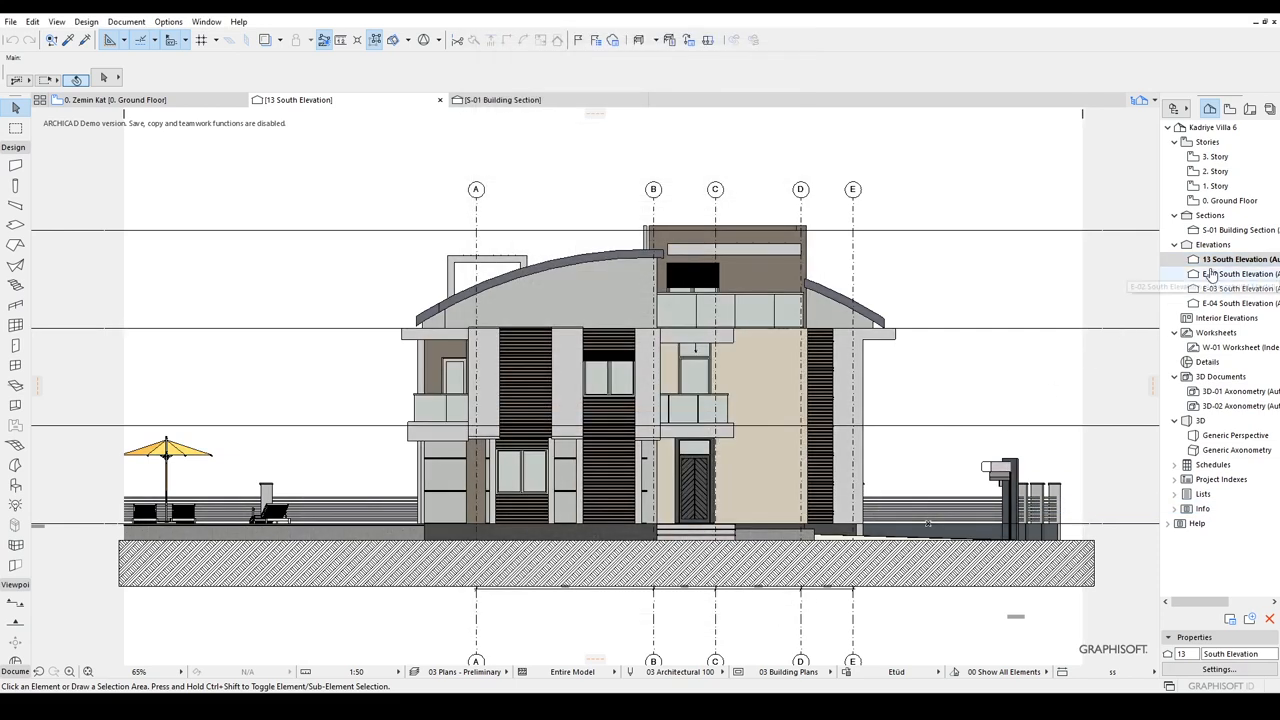
pyautogui.click(780, 422)
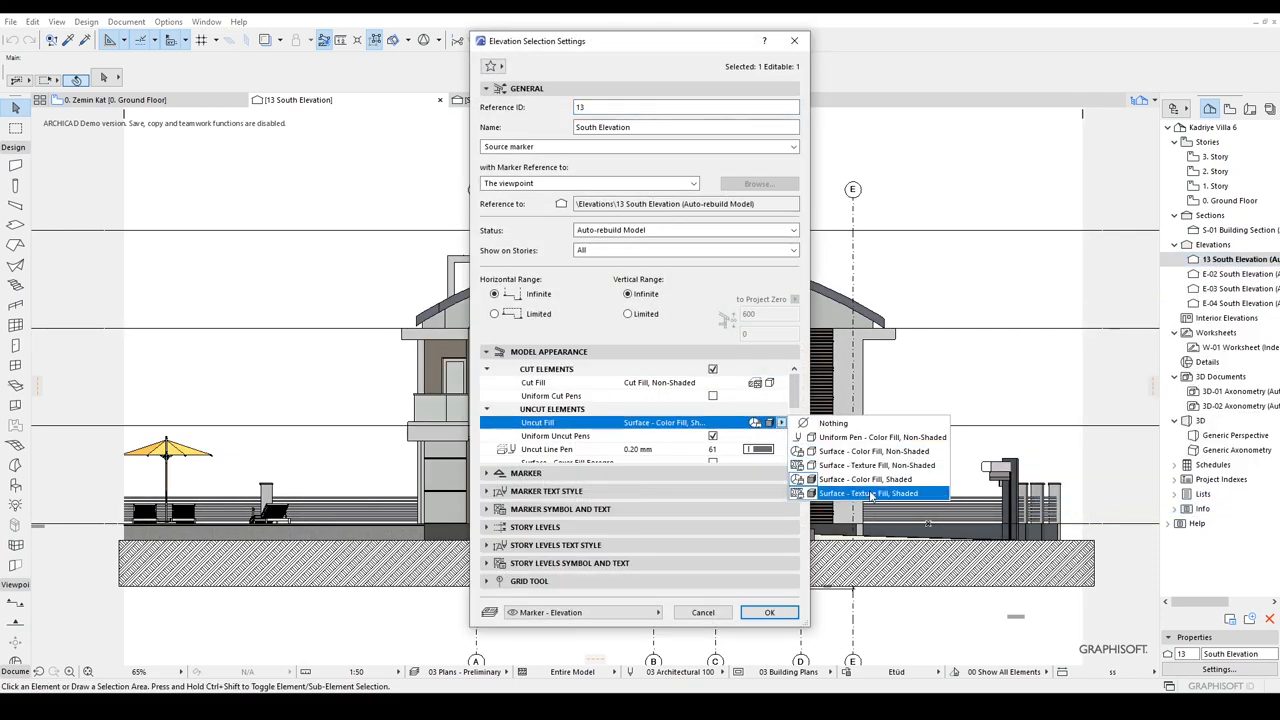
pyautogui.click(768, 612)
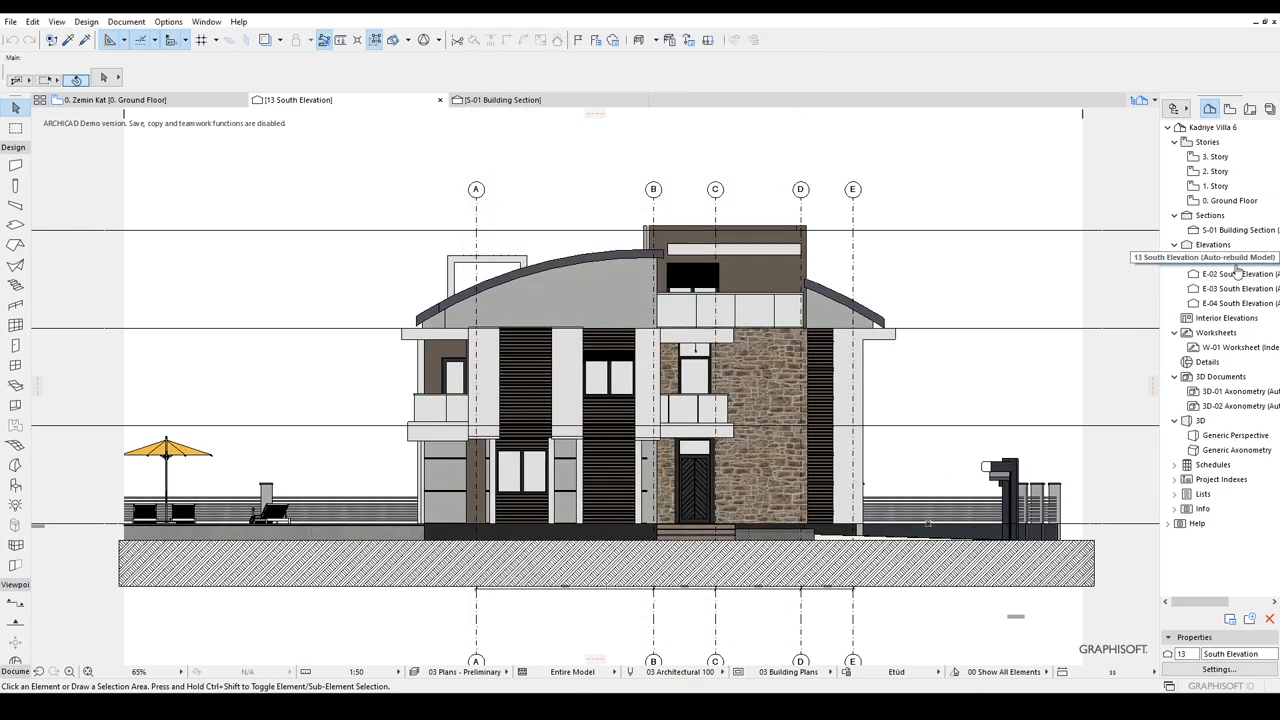
# Reopen the elevation settings and adjust the sun position used for the shading
pyautogui.doubleClick(1236, 260)
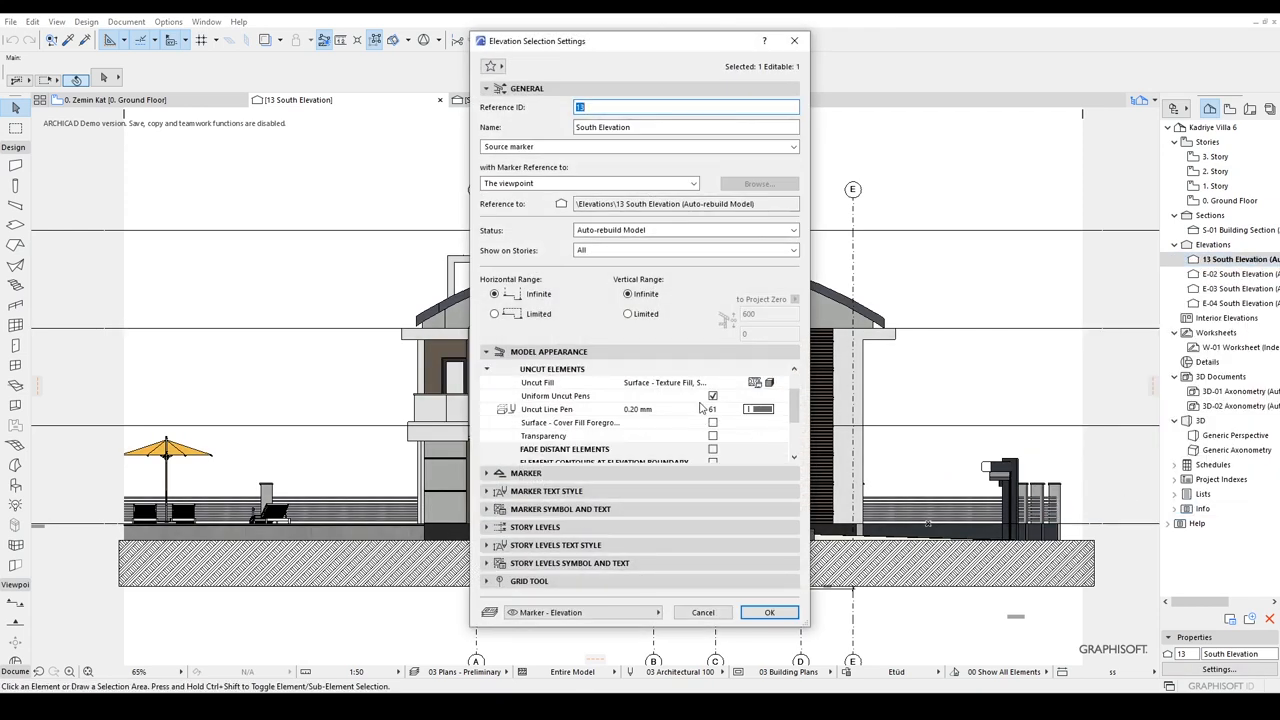
pyautogui.scroll(-3)
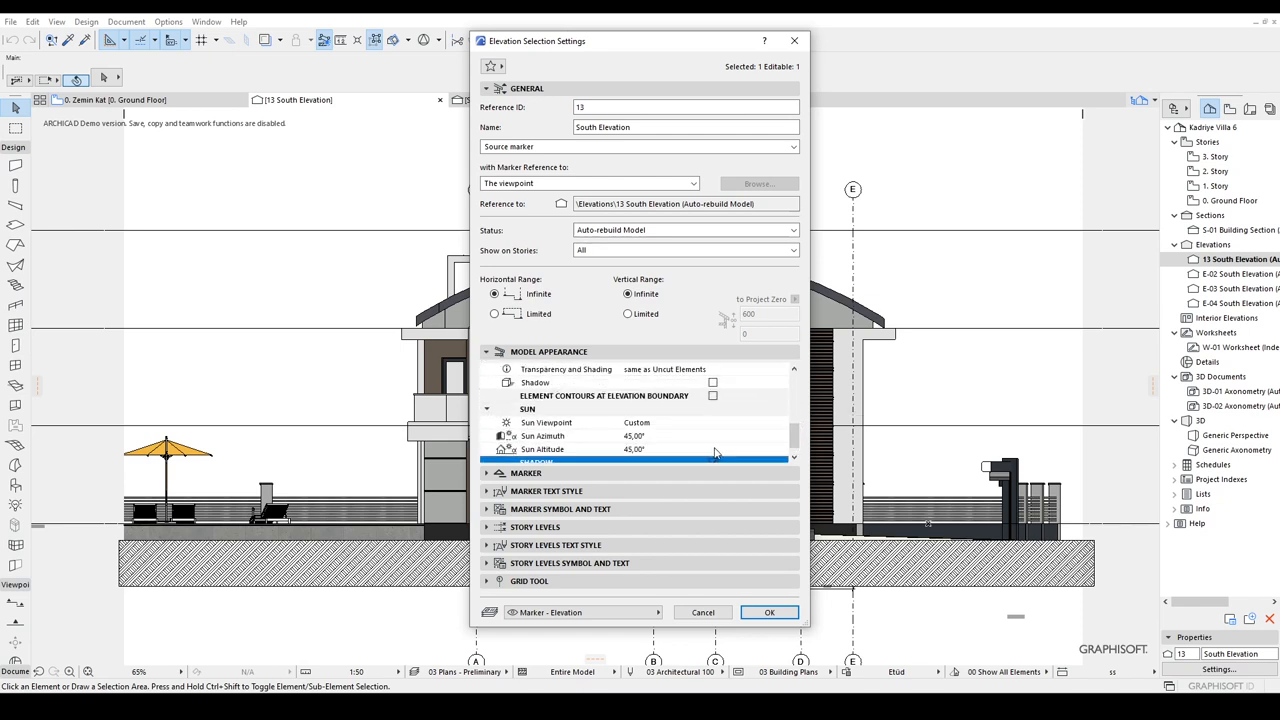
pyautogui.click(768, 612)
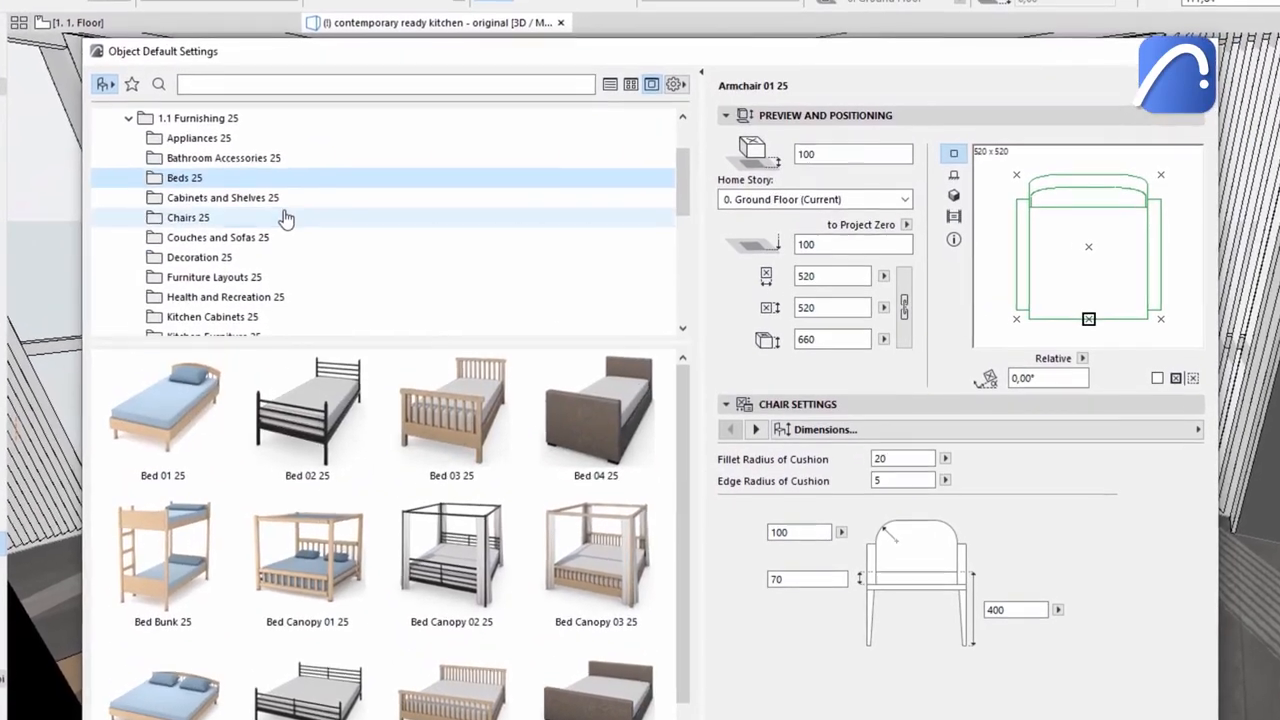
# Browse the Chairs 25 folder and search the object library for 'sofa'
pyautogui.click(188, 216)
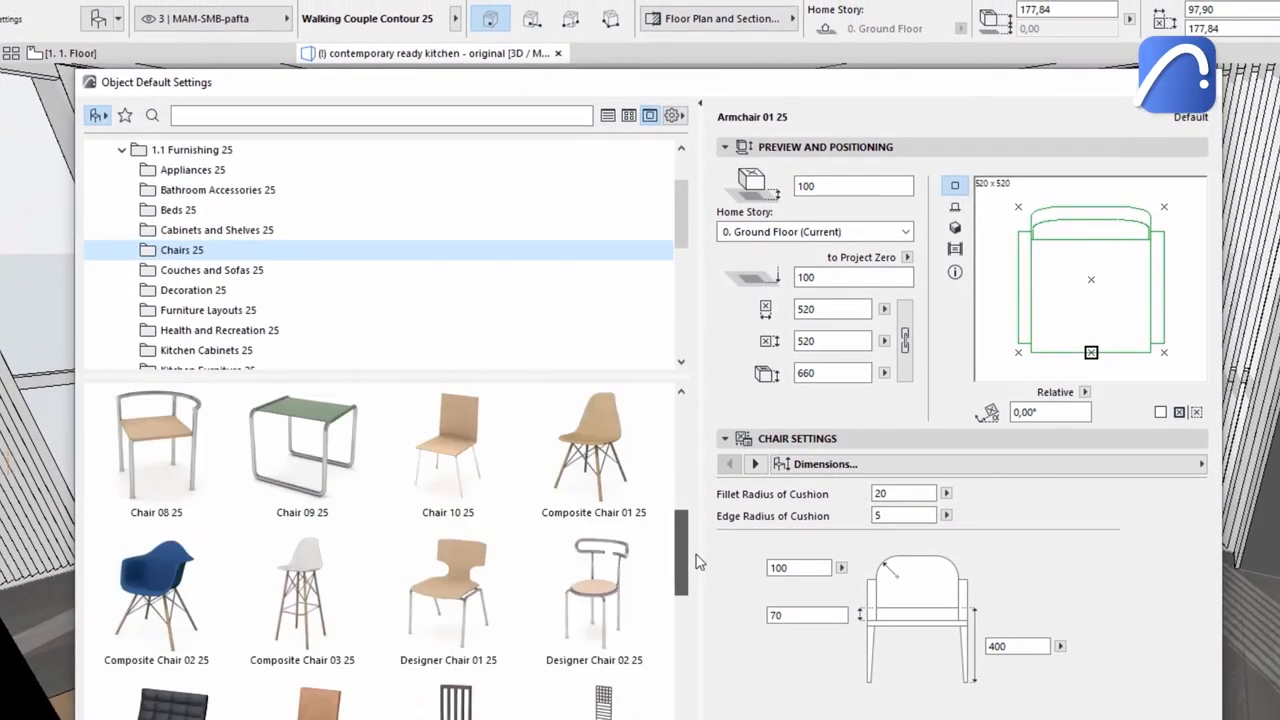
pyautogui.write('s')
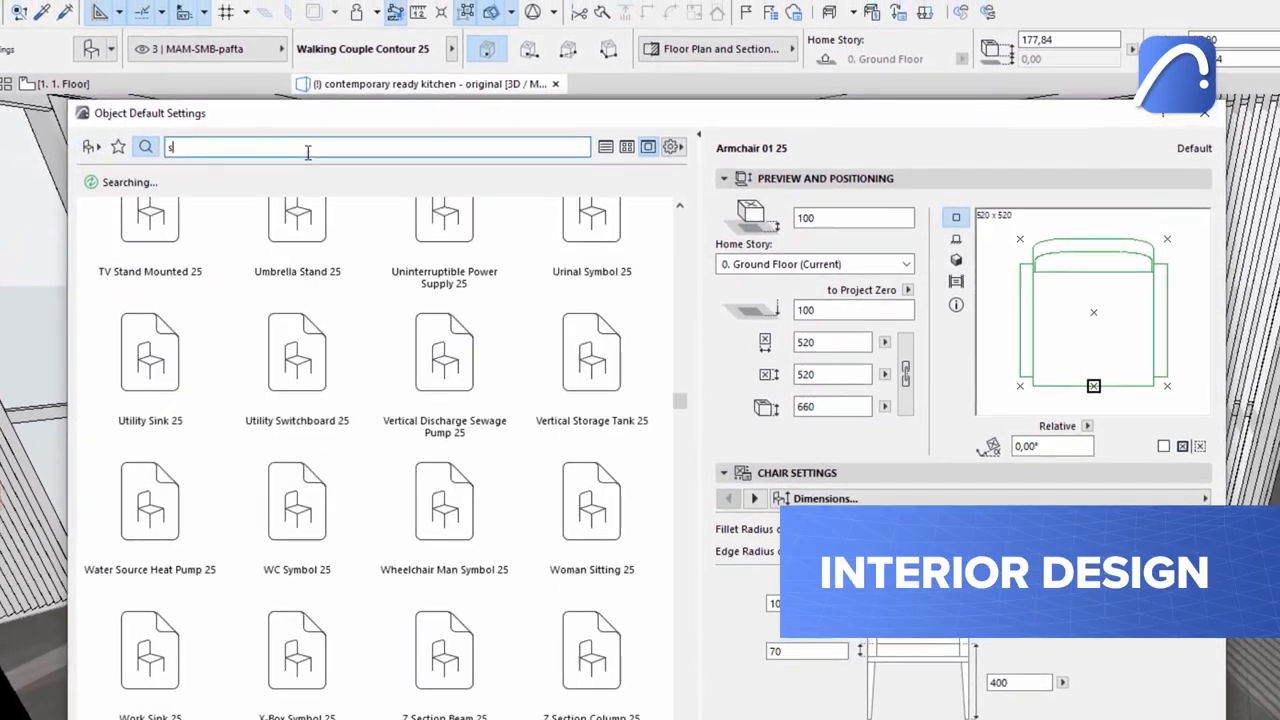
pyautogui.write('sofa')
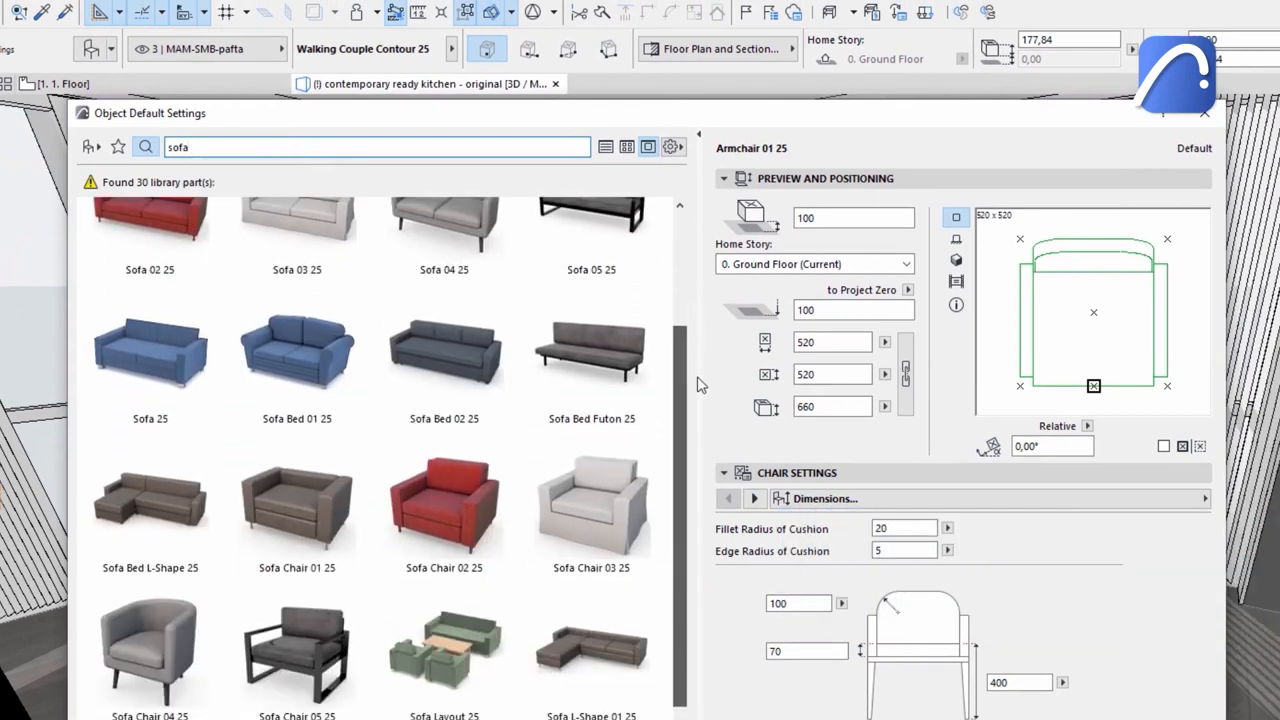